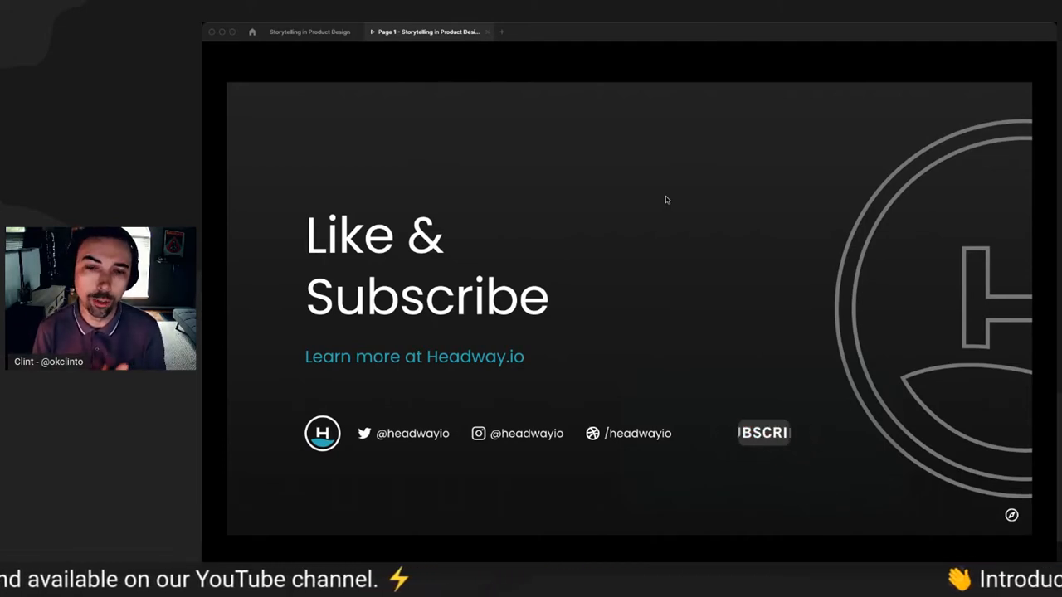
pyautogui.moveTo(763, 440)
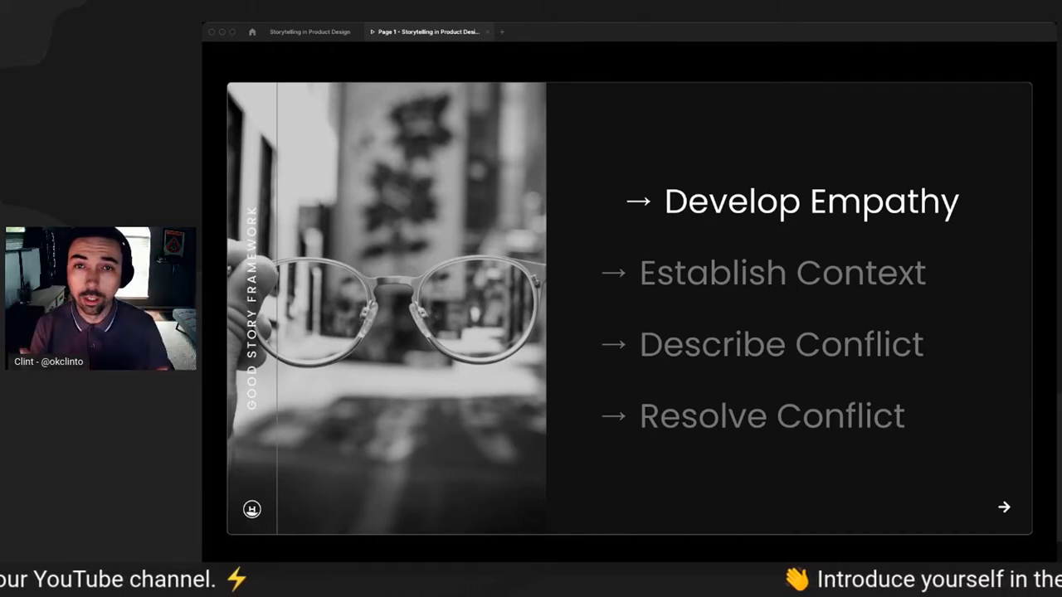
pyautogui.moveTo(841, 147)
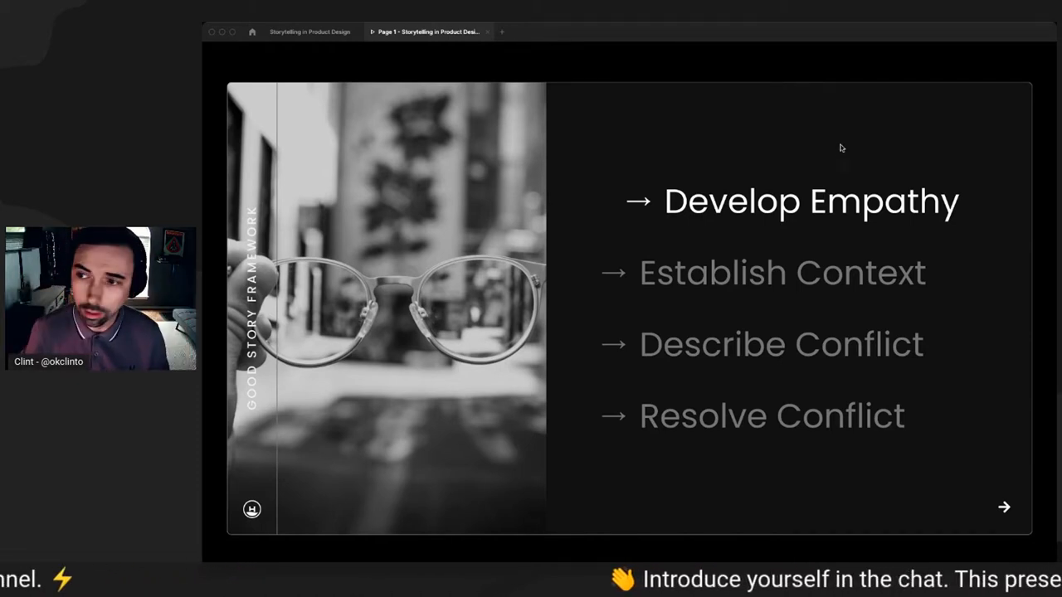
# Step: Advance two slides through the framework points to 'But, how can story bring alignment?'
pyautogui.click(1004, 506)
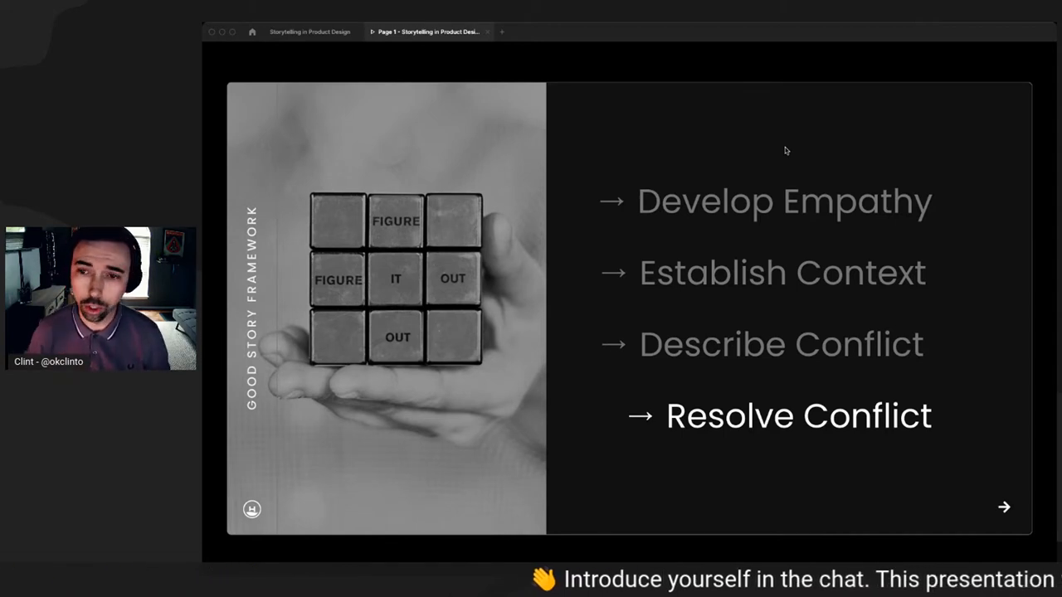
pyautogui.click(1003, 507)
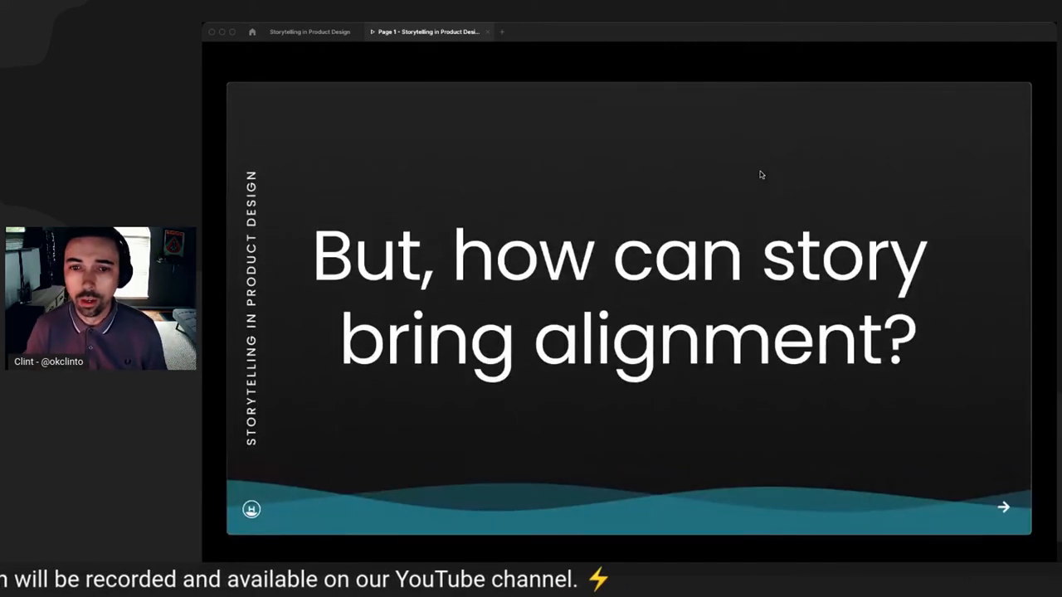
pyautogui.moveTo(823, 176)
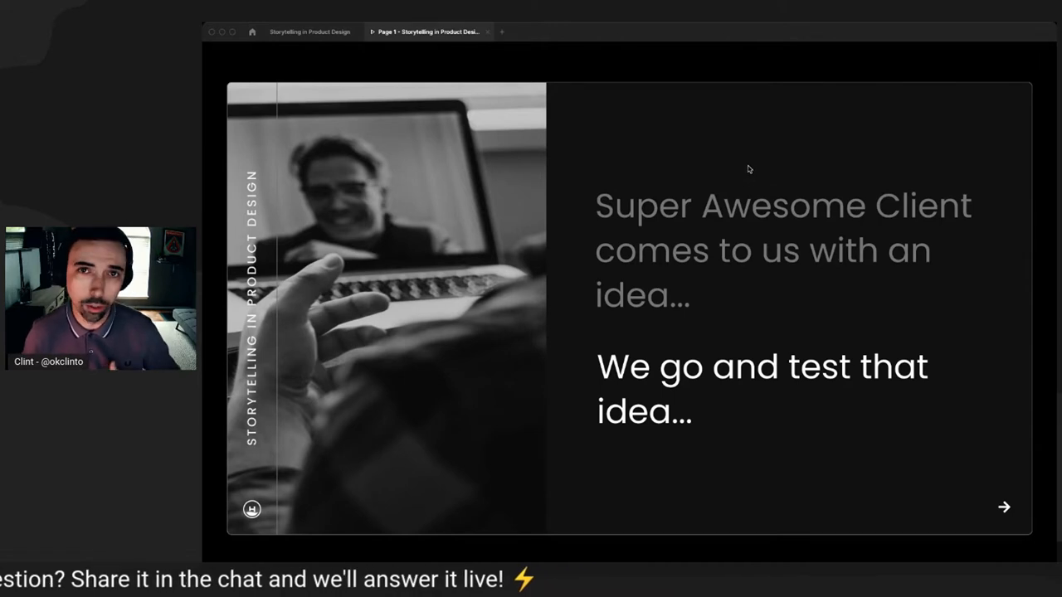
pyautogui.moveTo(777, 175)
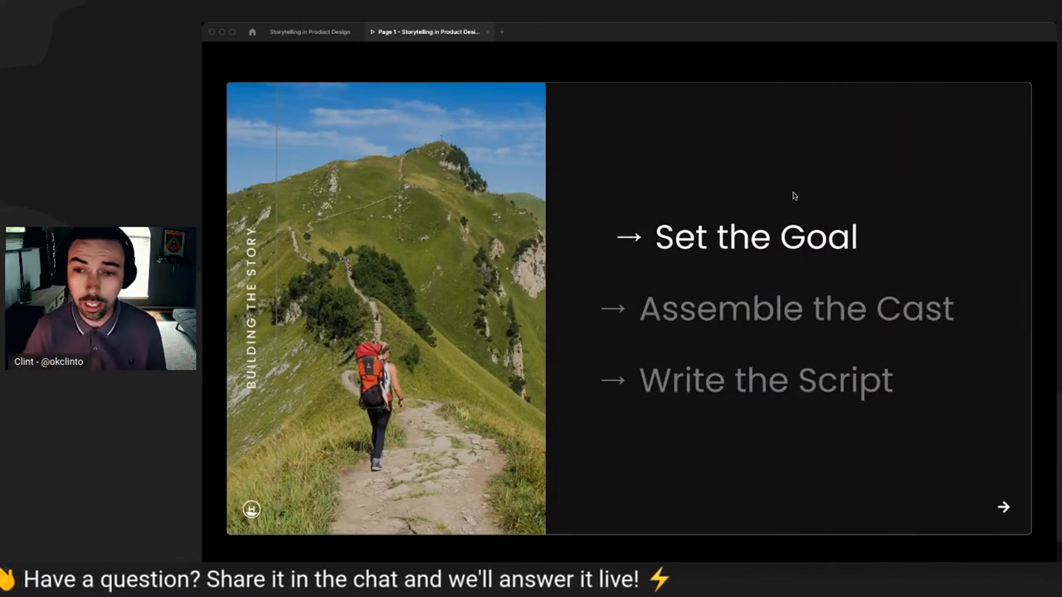
pyautogui.moveTo(661, 193)
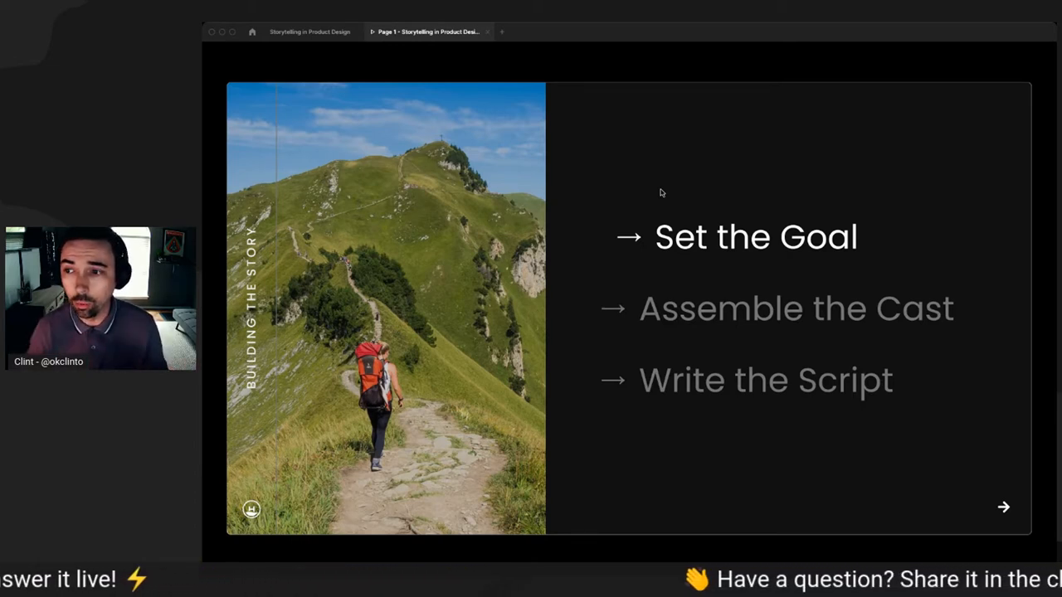
pyautogui.moveTo(698, 186)
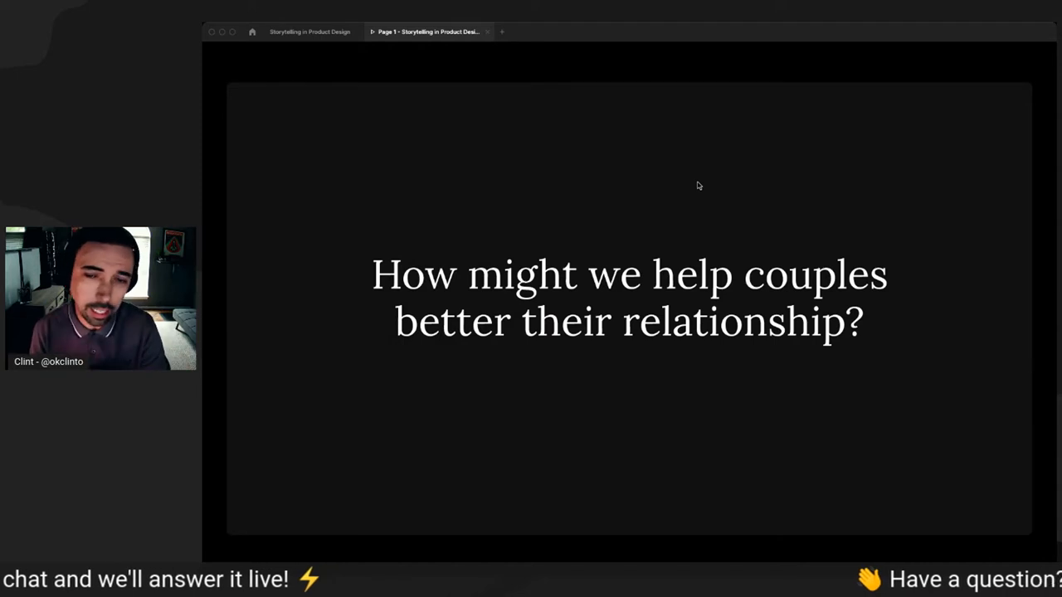
pyautogui.moveTo(661, 189)
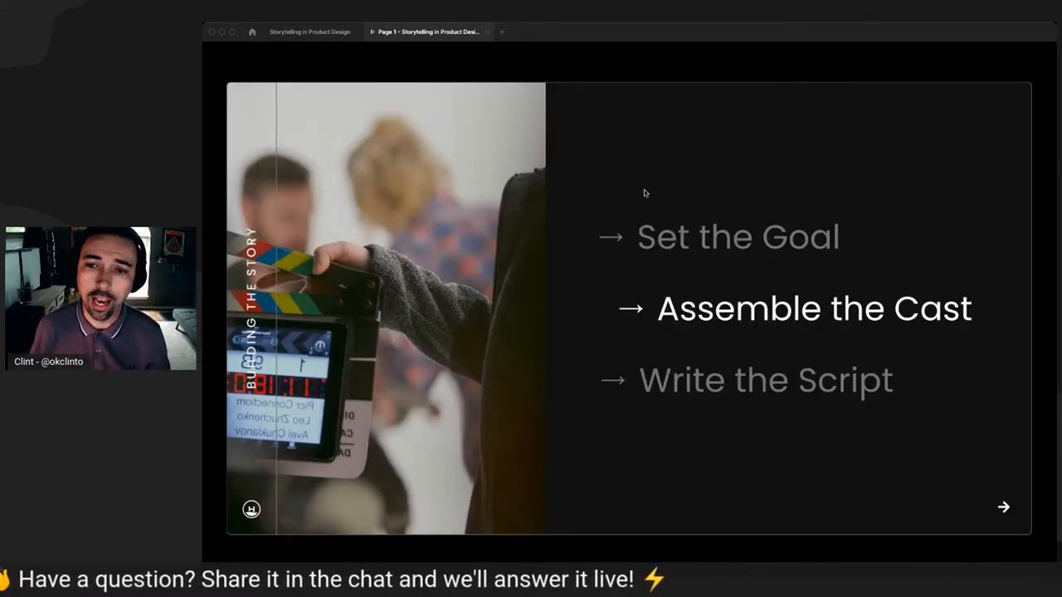
# Step: Advance from Assemble the Cast to the video-call participant photo collage slide
pyautogui.click(1003, 507)
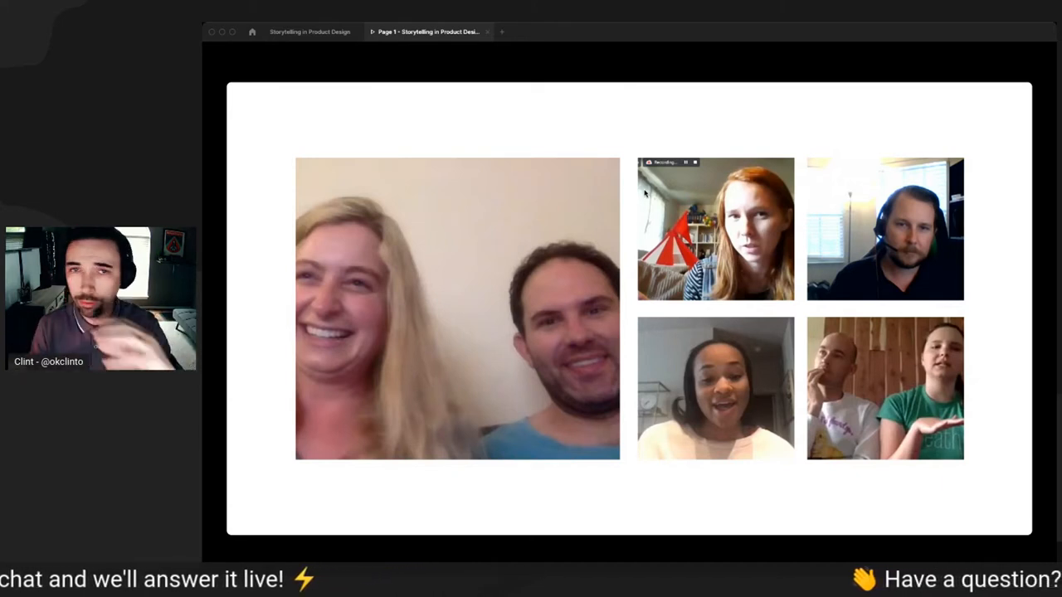
pyautogui.moveTo(694, 122)
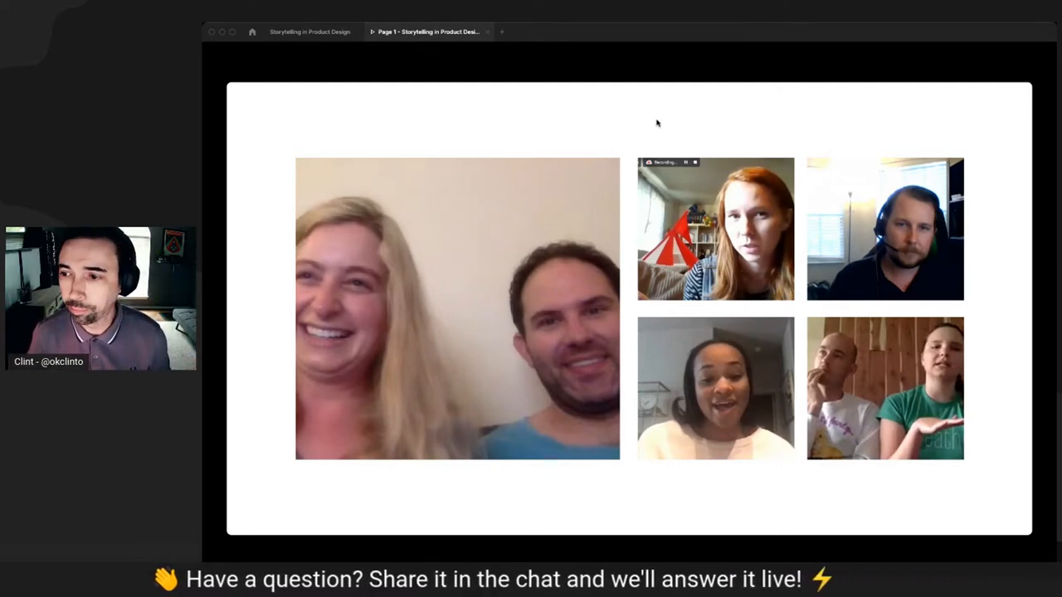
pyautogui.moveTo(686, 132)
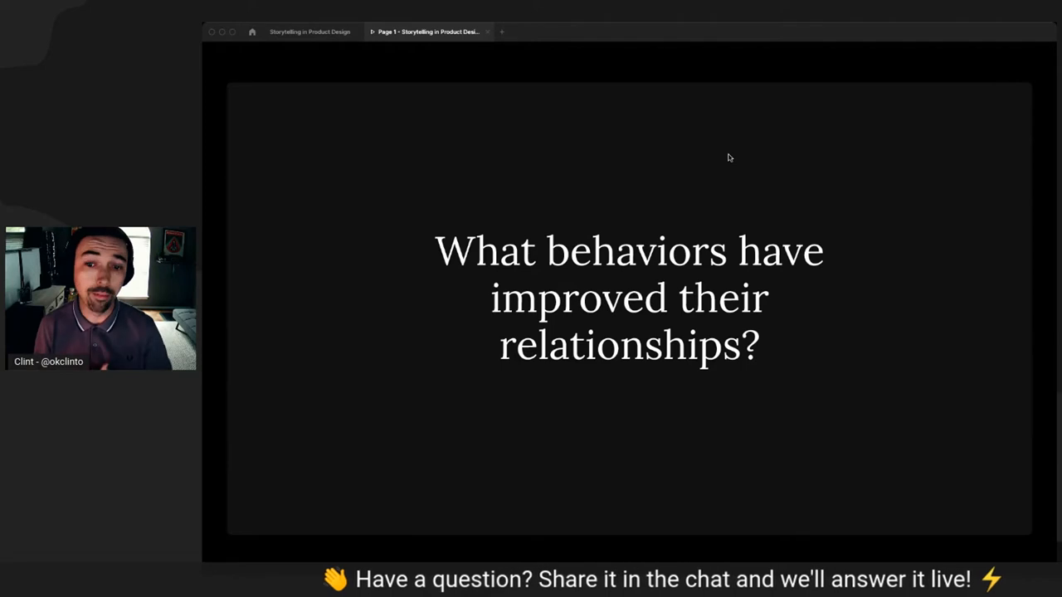
pyautogui.moveTo(702, 206)
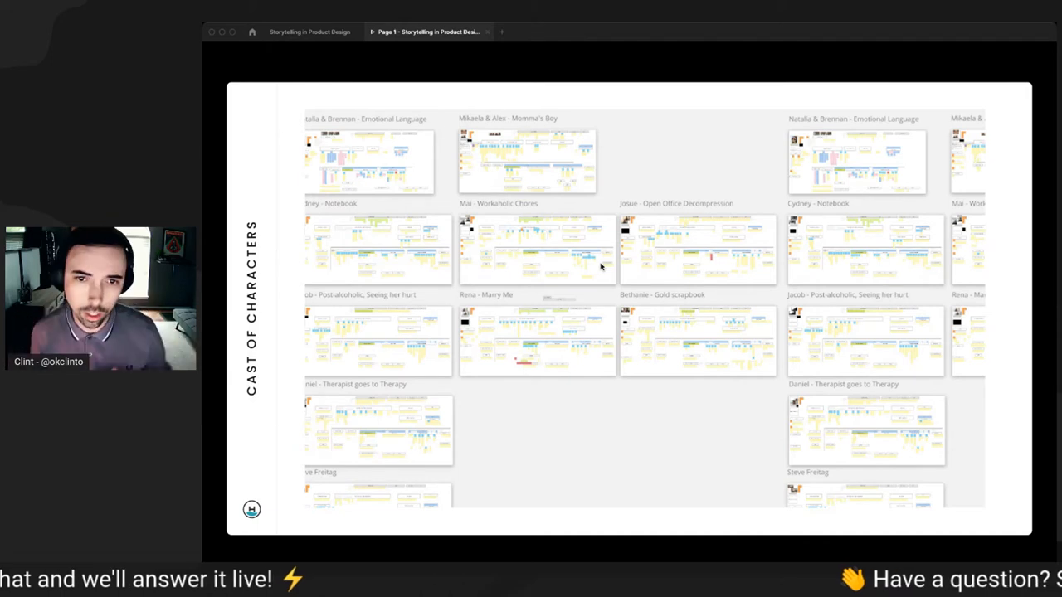
pyautogui.moveTo(680, 370)
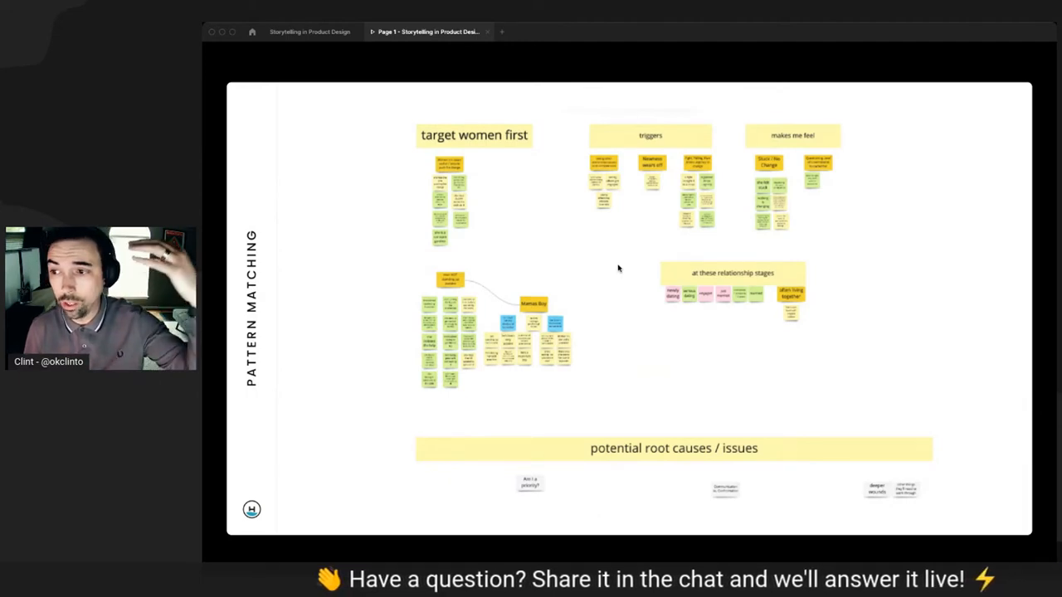
pyautogui.moveTo(662, 264)
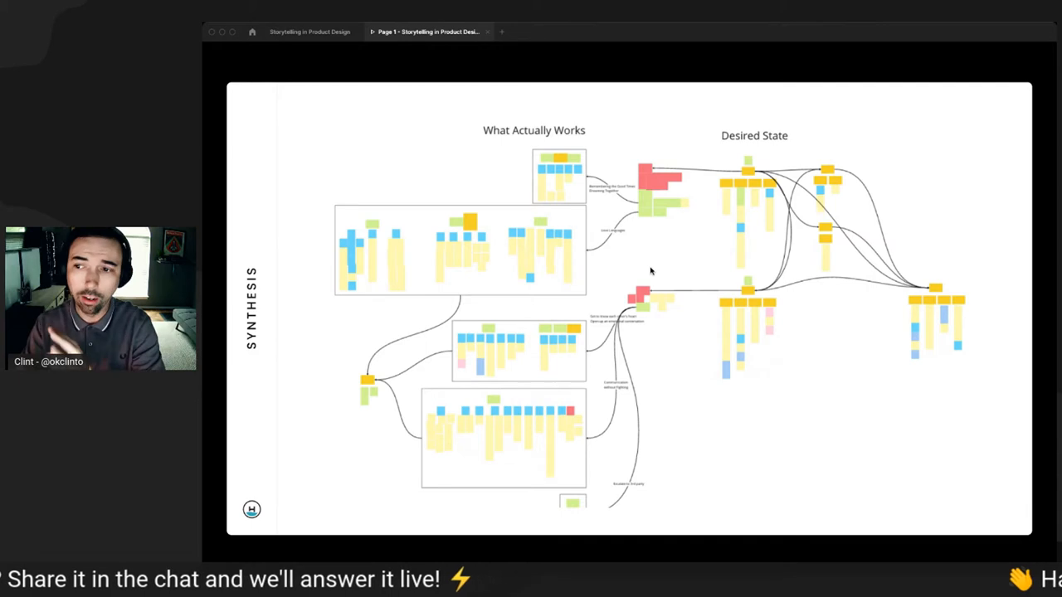
pyautogui.moveTo(639, 276)
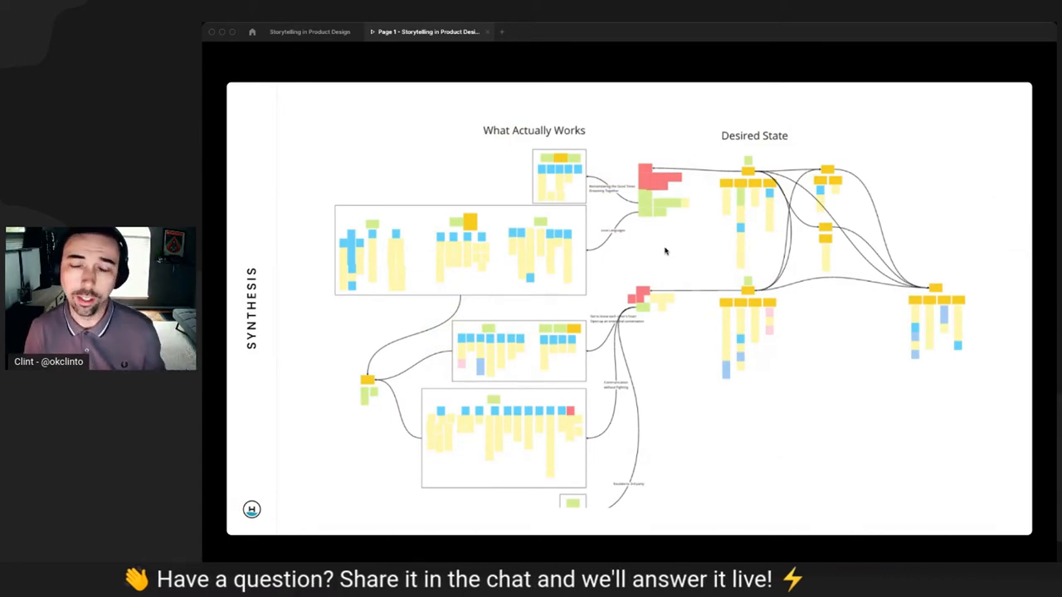
pyautogui.moveTo(990, 228)
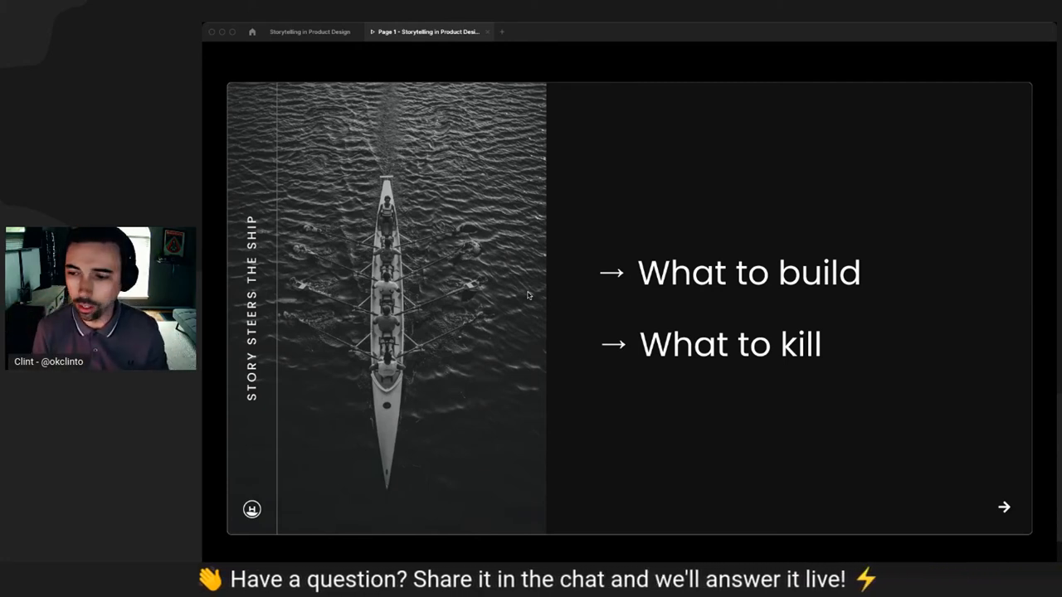
pyautogui.moveTo(734, 264)
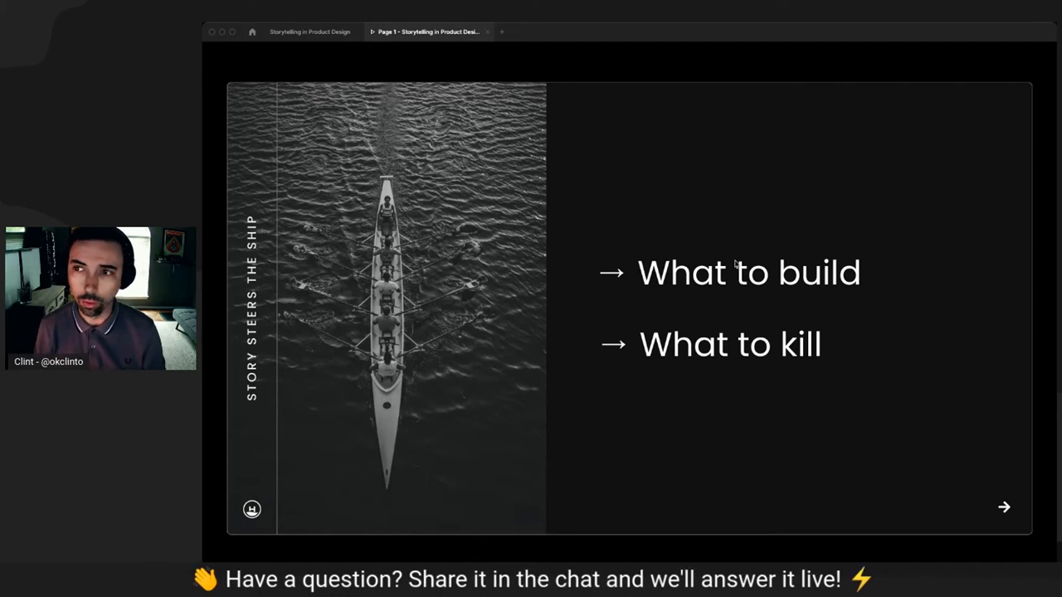
pyautogui.moveTo(695, 239)
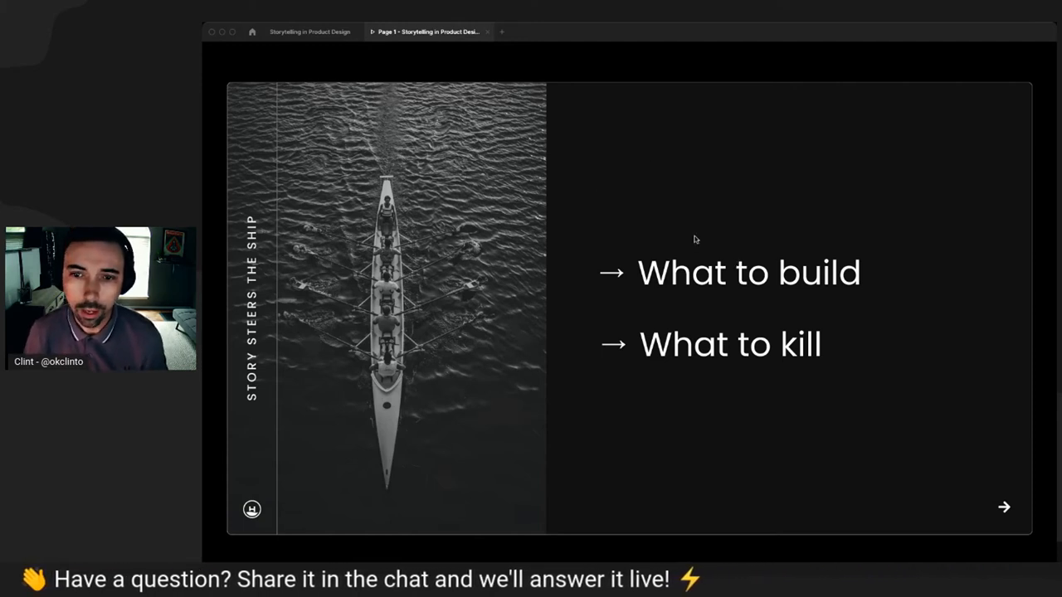
# Step: Advance the Storytelling in Product Design deck to the closing Q&A slide
pyautogui.click(1003, 506)
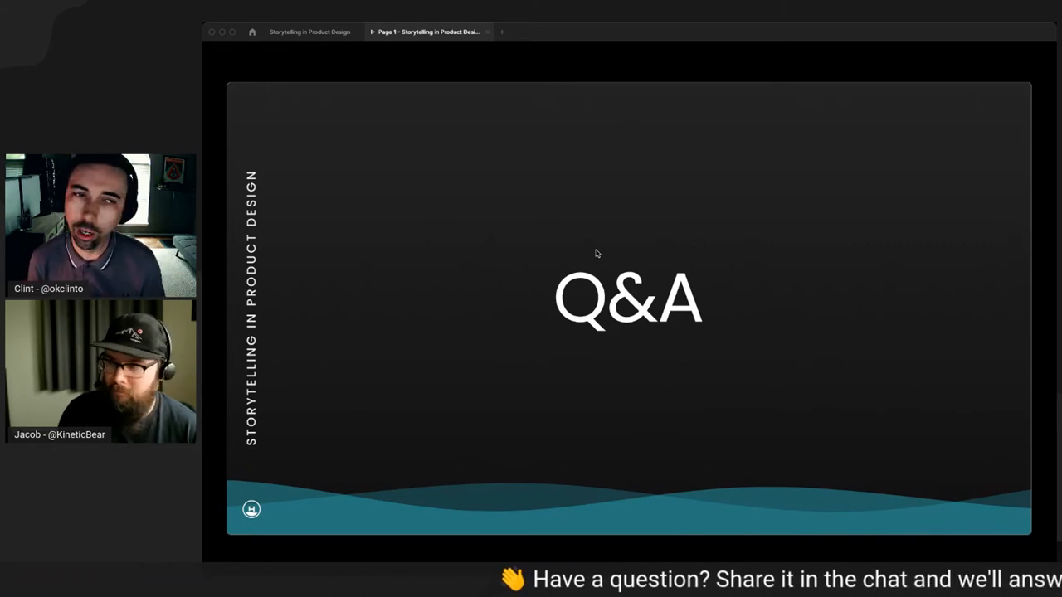
pyautogui.moveTo(302, 293)
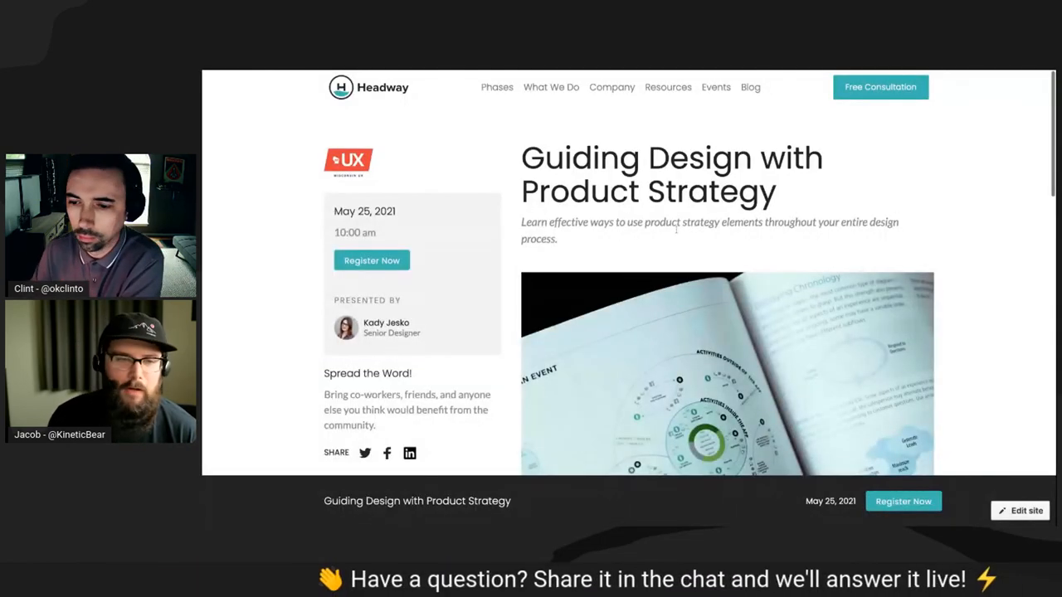
pyautogui.scroll(3)
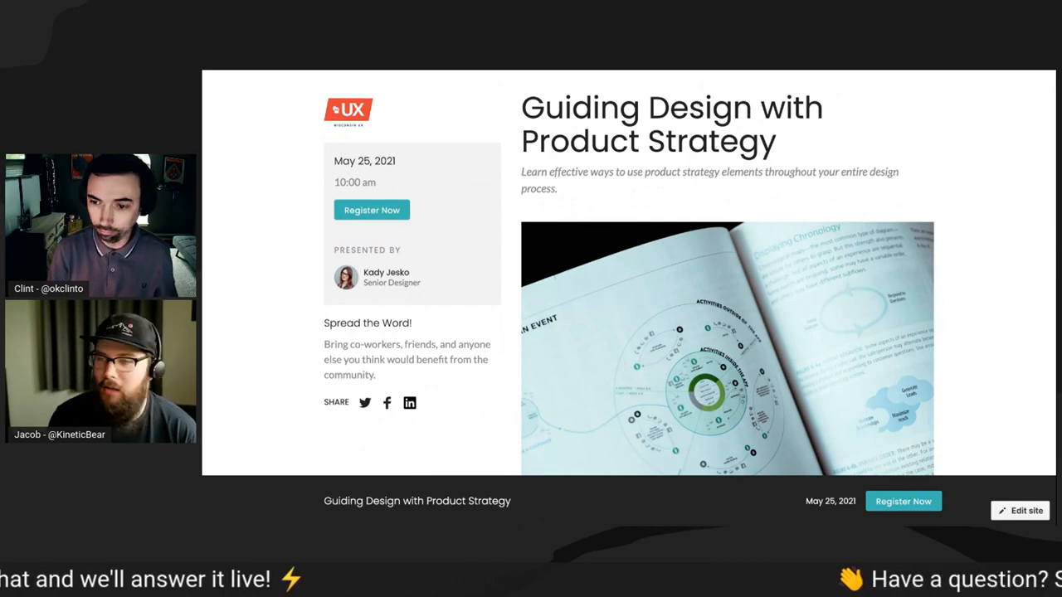
pyautogui.scroll(-3)
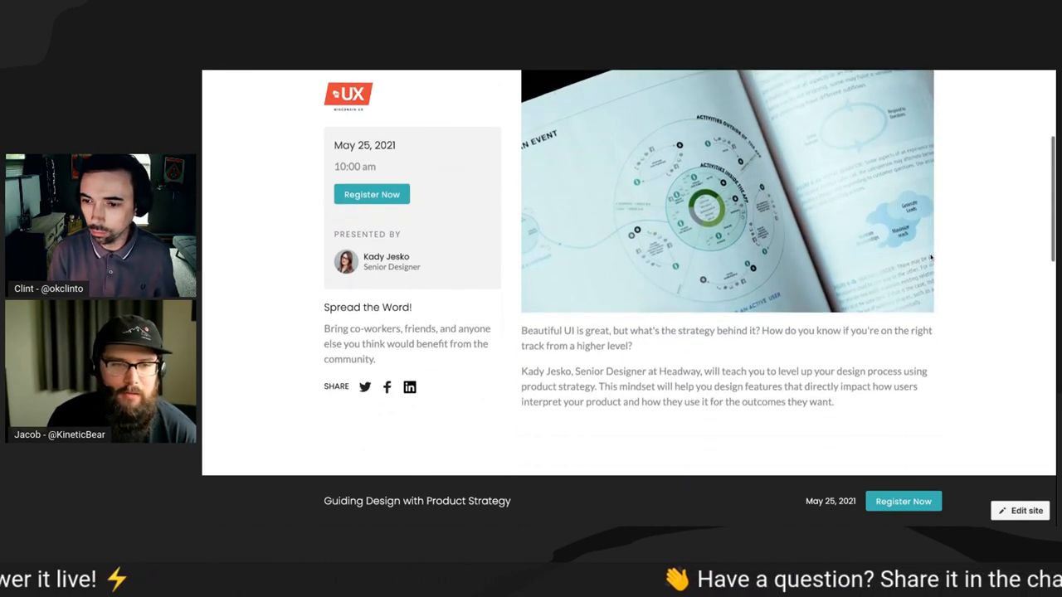
pyautogui.scroll(-3)
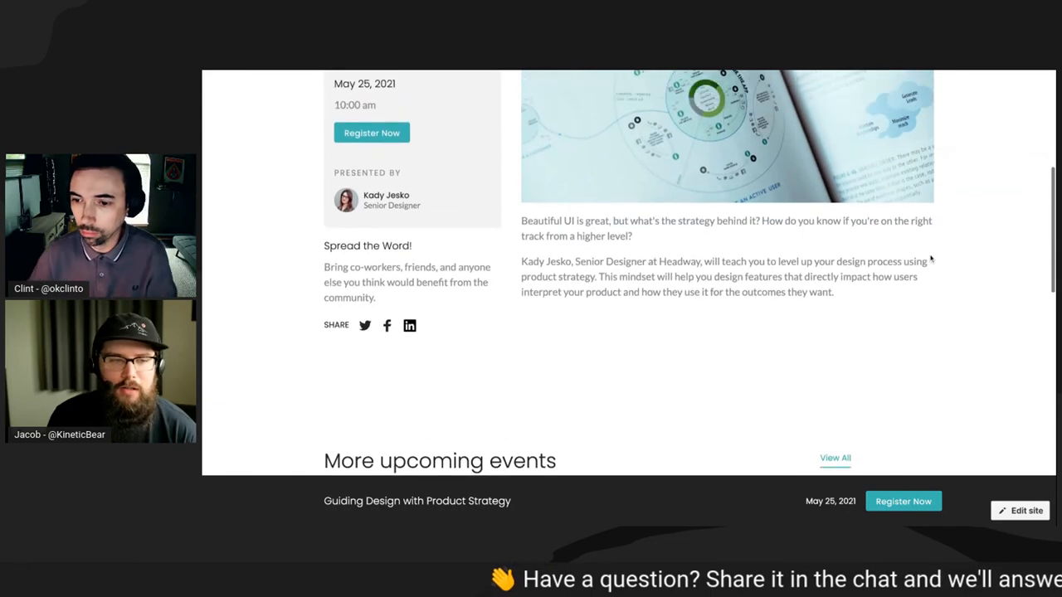
pyautogui.scroll(3)
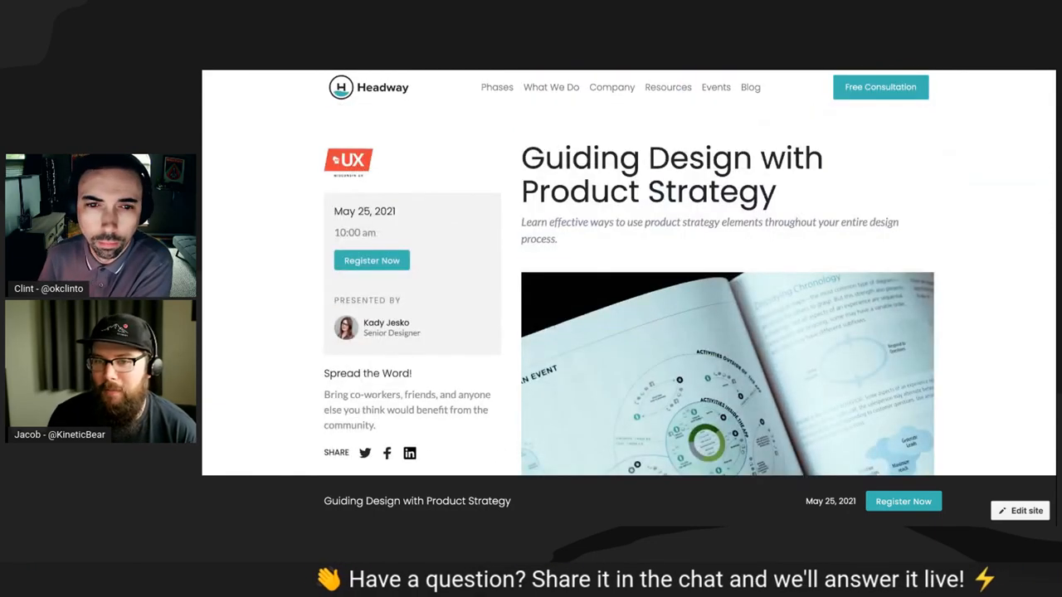